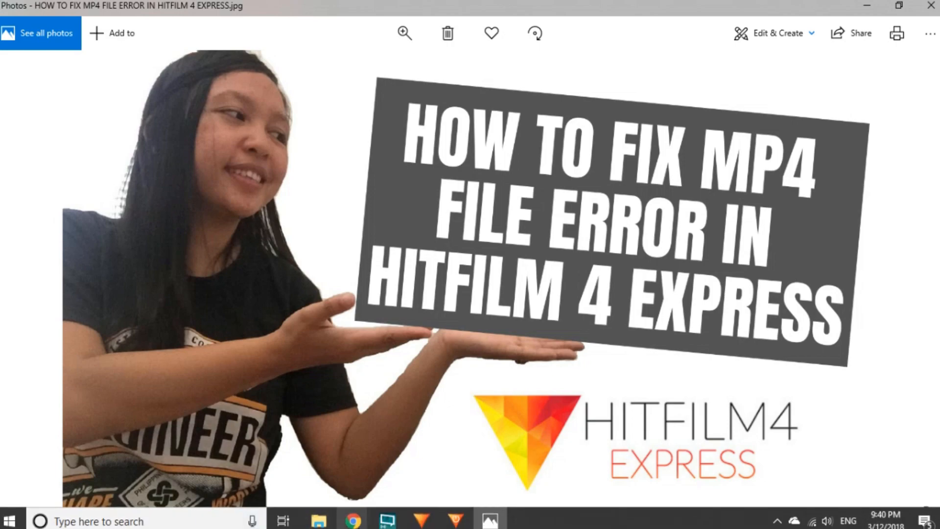
- Import dash-cam clip 6.MP4 into the Media panel, see the Load Error, and open the Start menu
left_click(419, 519)
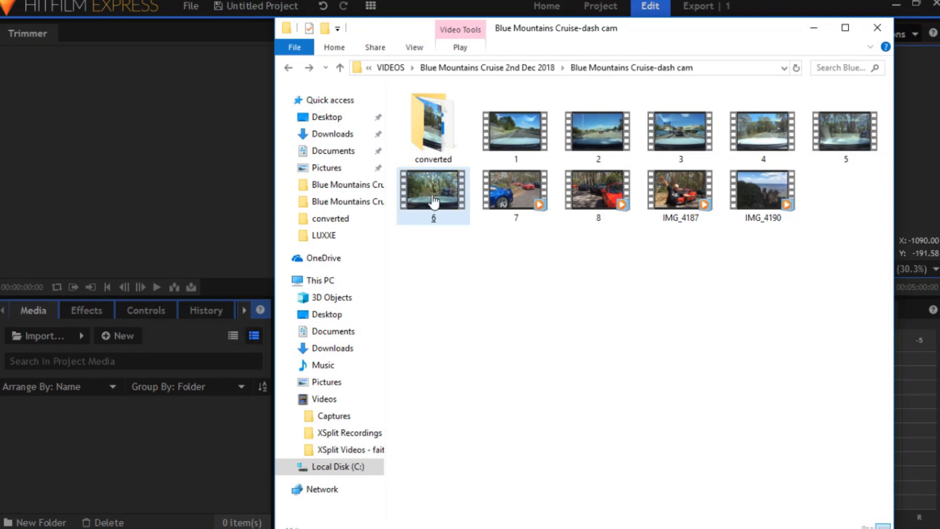
left_click(433, 192)
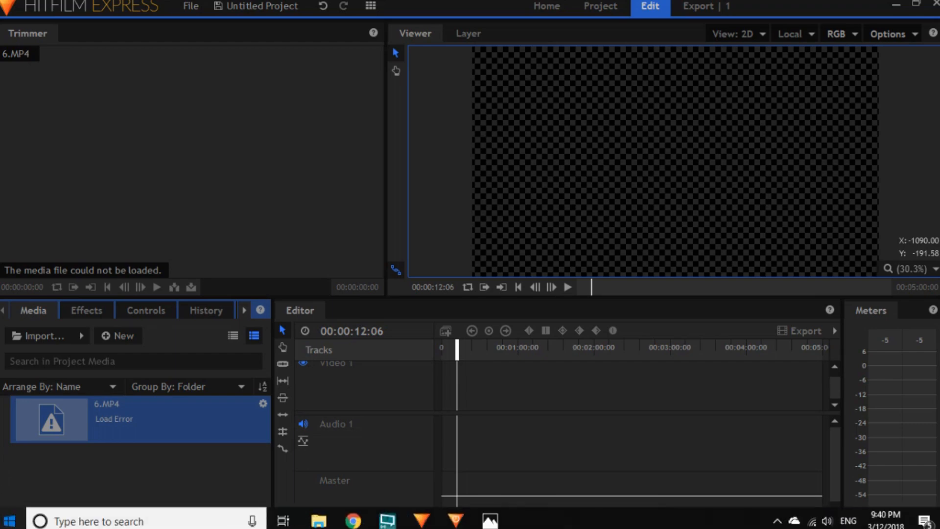
left_click(8, 521)
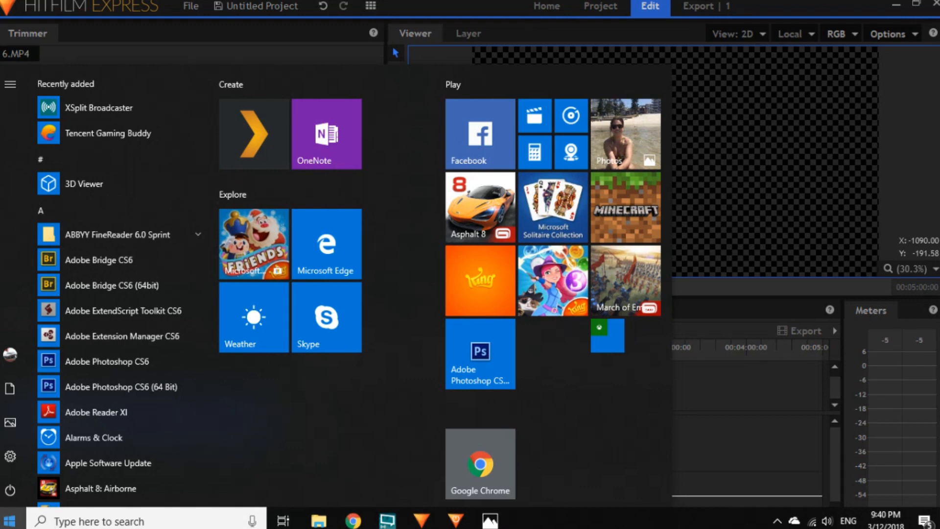
- Launch VLC and add 6.MP4 to Convert/Save with the H.264 + MP3 (MP4) profile
type("v")
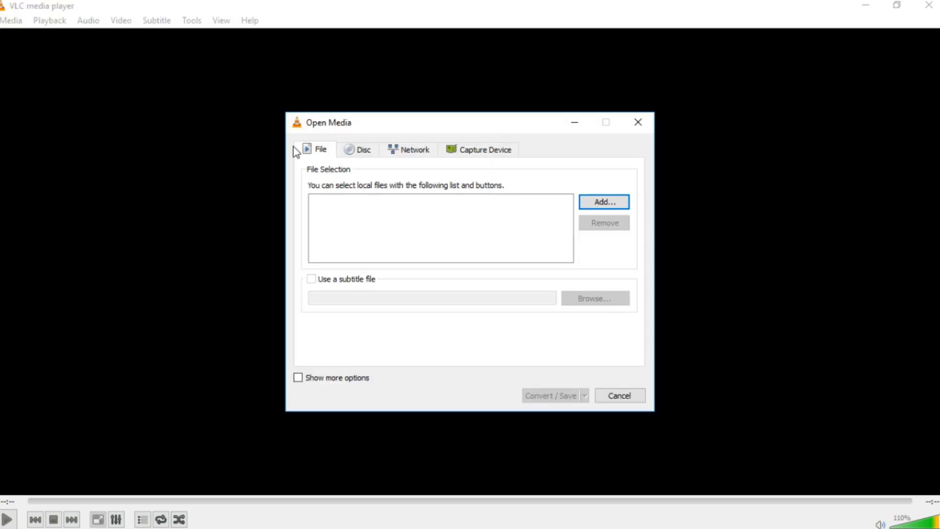
left_click(604, 202)
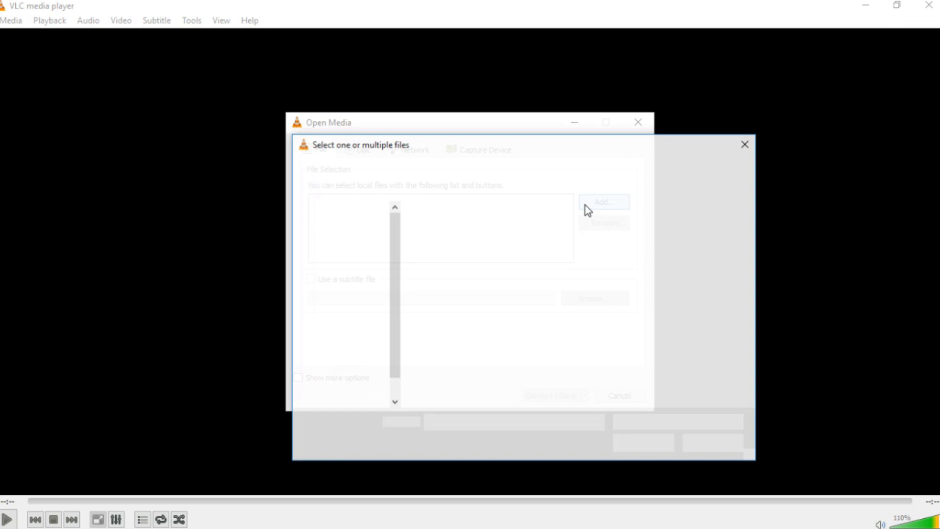
left_click(603, 201)
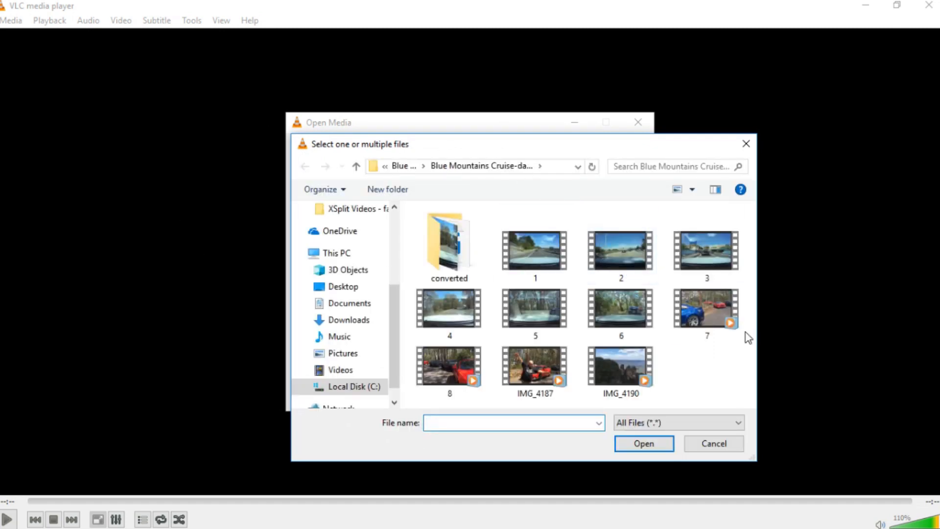
left_click(643, 444)
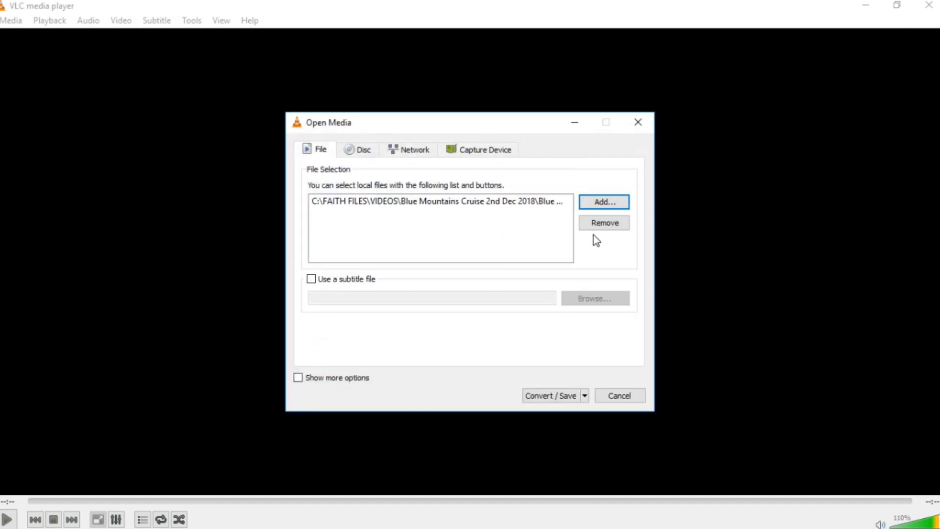
mouse_move(594, 286)
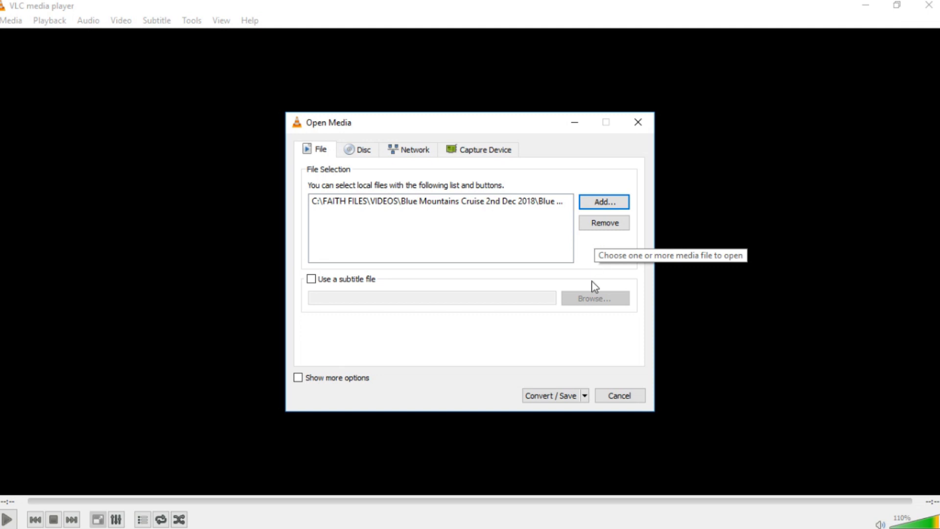
left_click(550, 396)
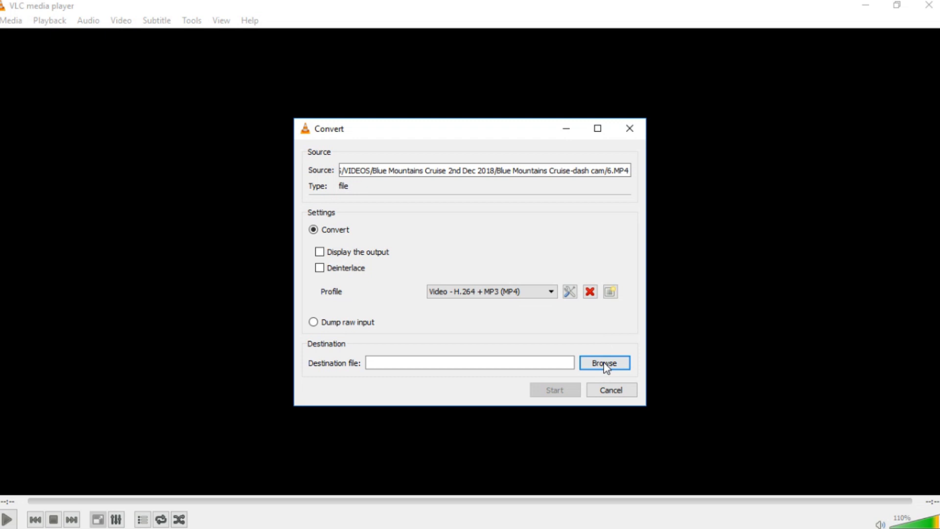
- Save the conversion as 66.mp4 in the converted folder and start it
left_click(604, 363)
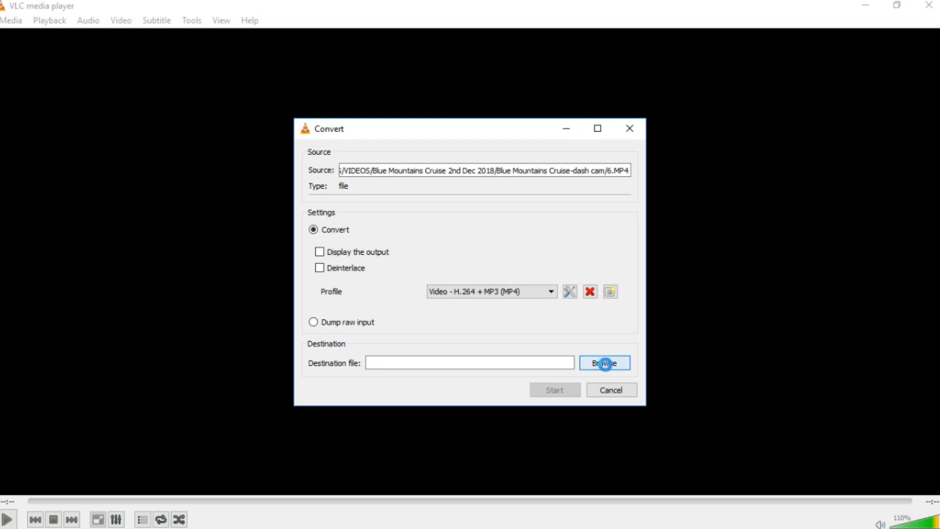
left_click(605, 363)
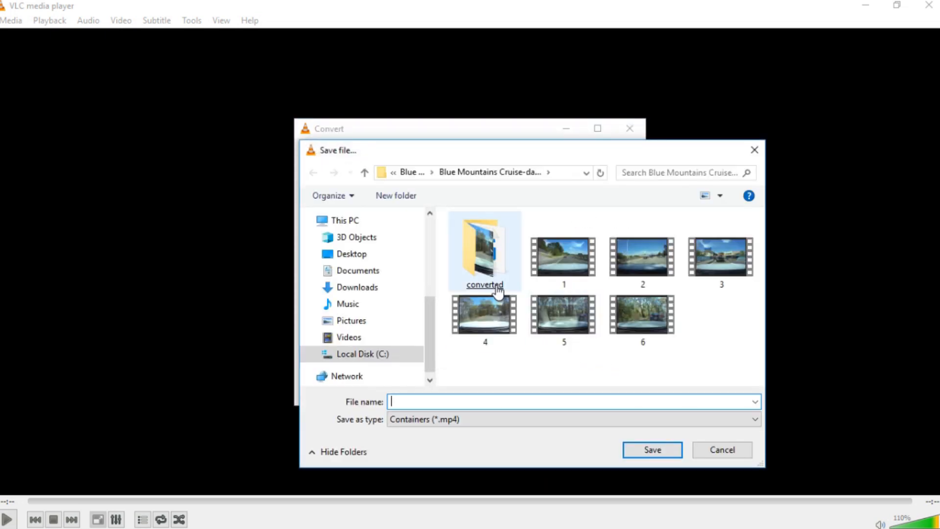
double_click(484, 246)
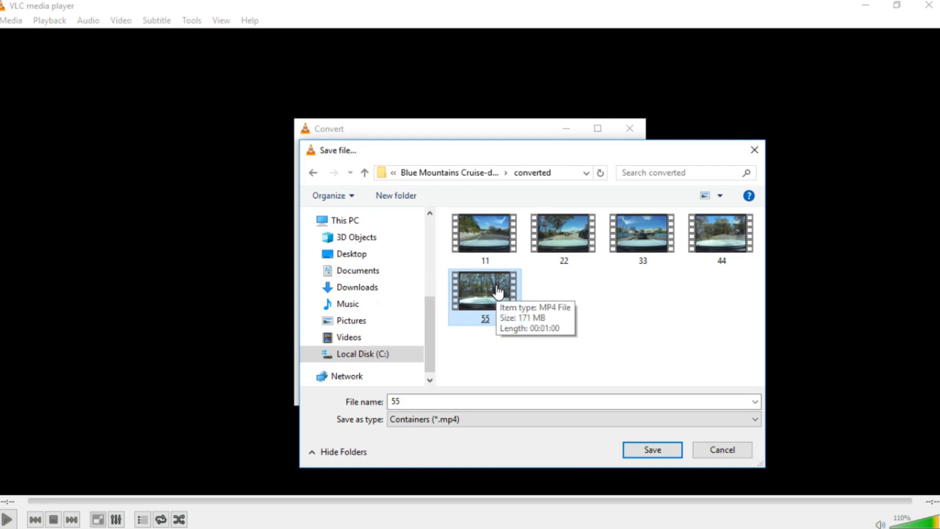
type("66")
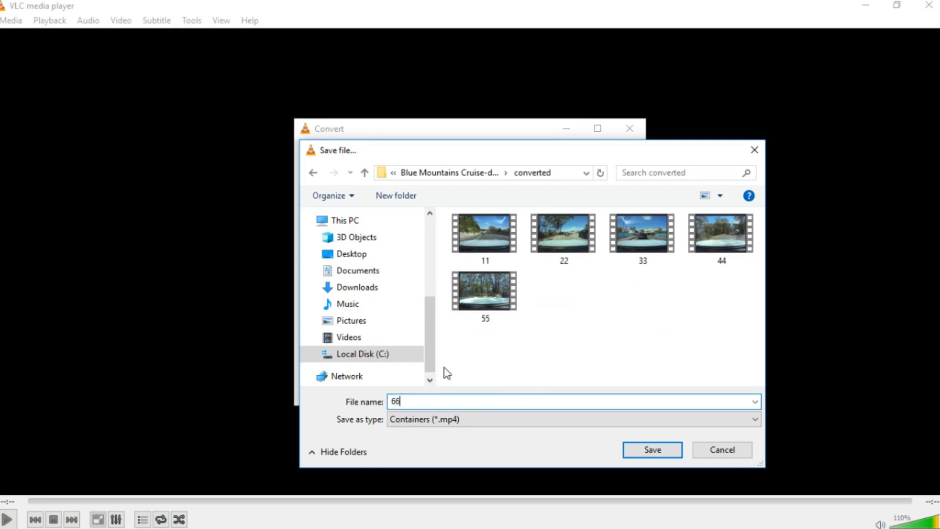
type(".mp")
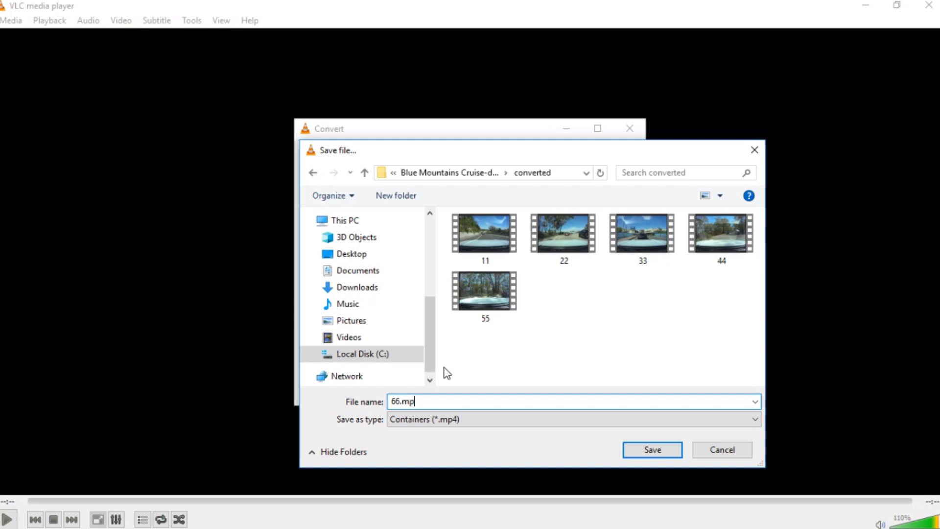
type("4")
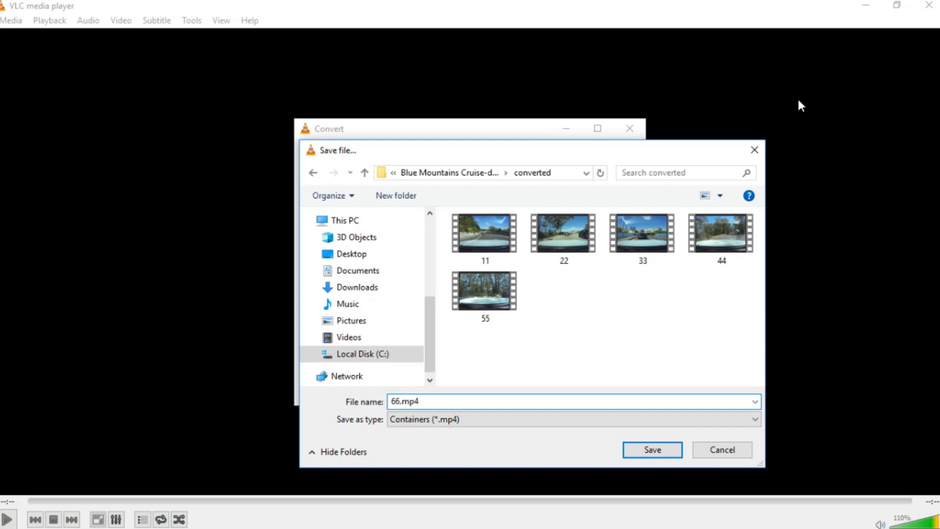
left_click(484, 290)
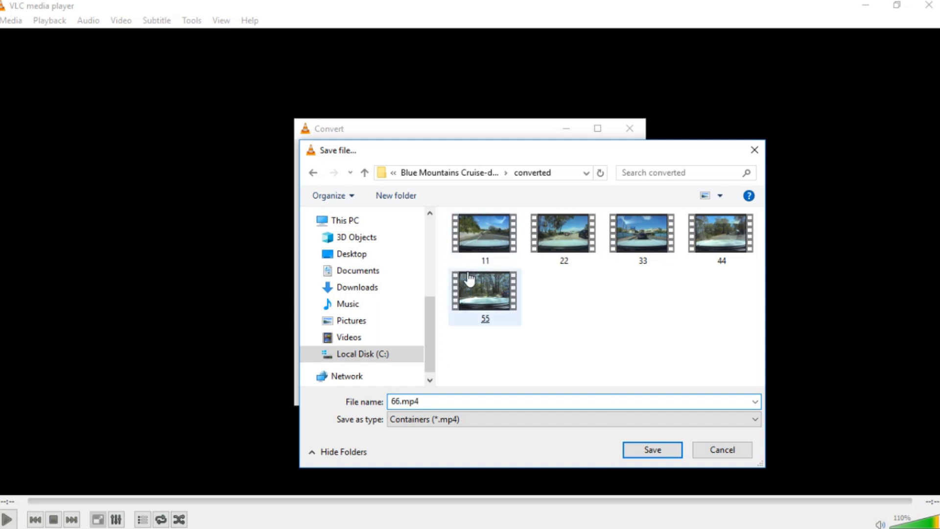
left_click(652, 450)
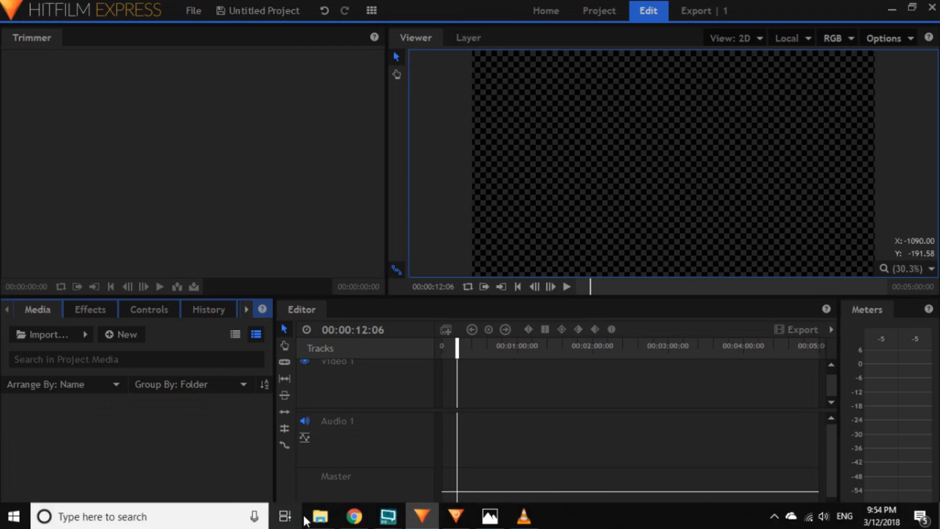
- Import 66.mp4 onto the HitFilm timeline and play it in the Viewer
left_click(318, 516)
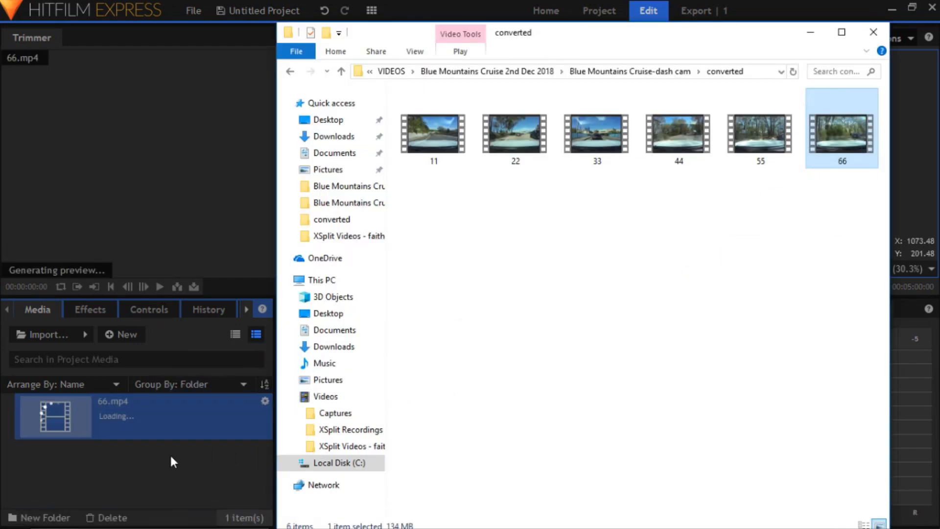
mouse_move(82, 106)
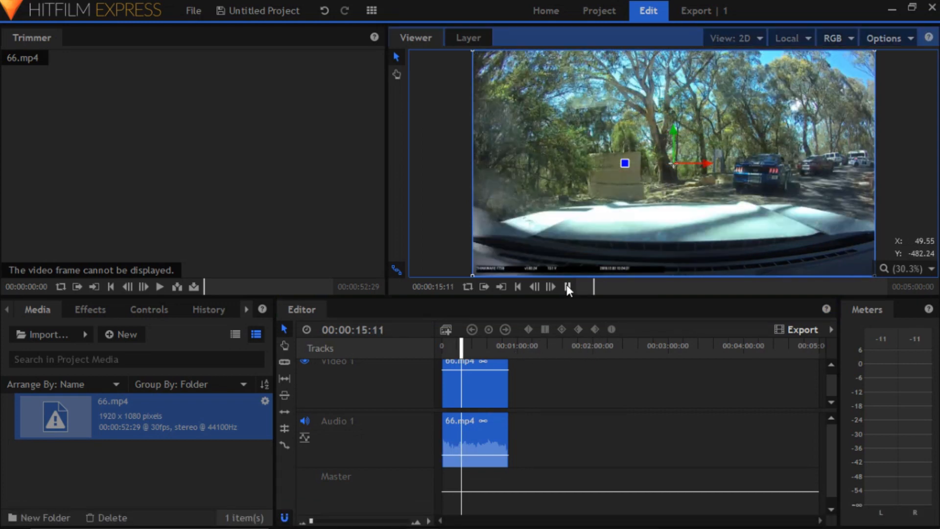
left_click(567, 287)
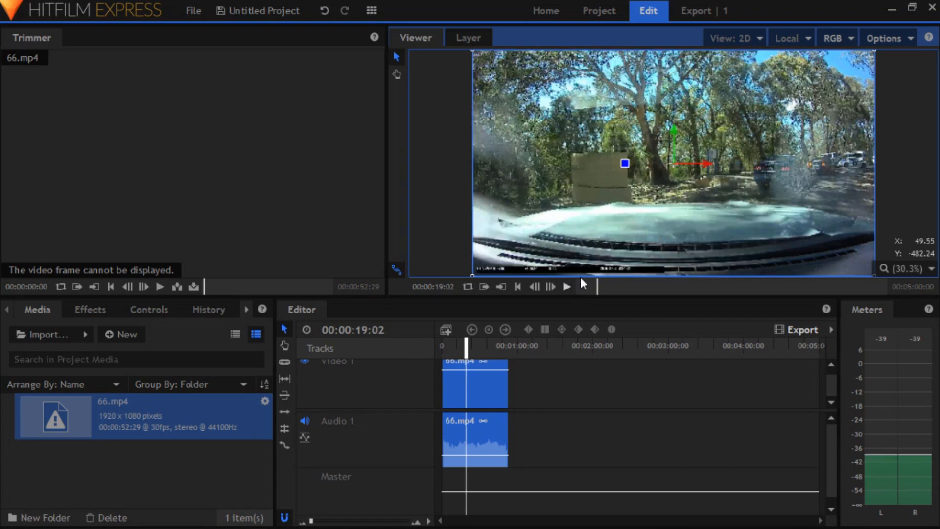
mouse_move(603, 197)
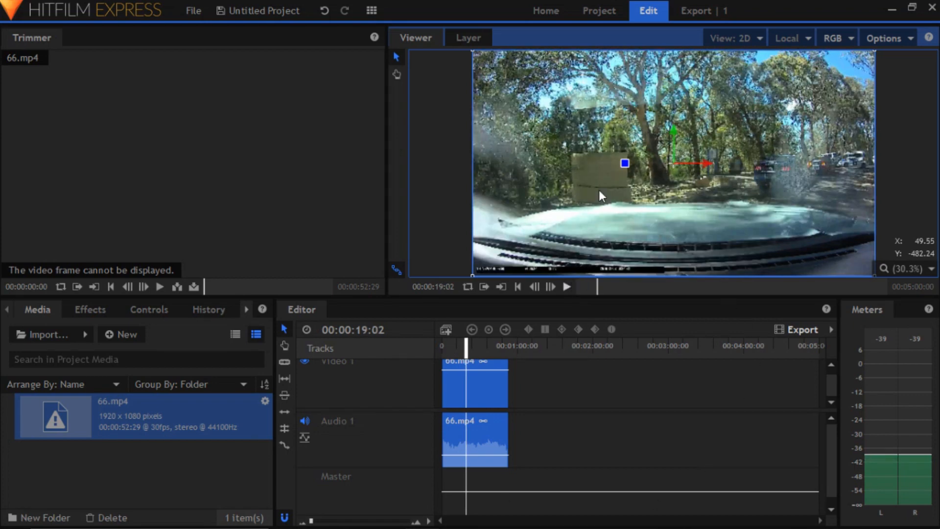